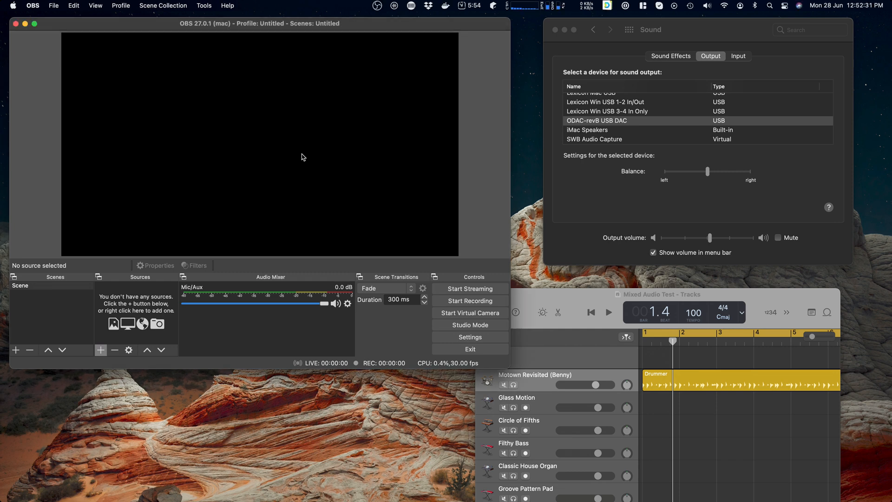
pyautogui.moveTo(223, 184)
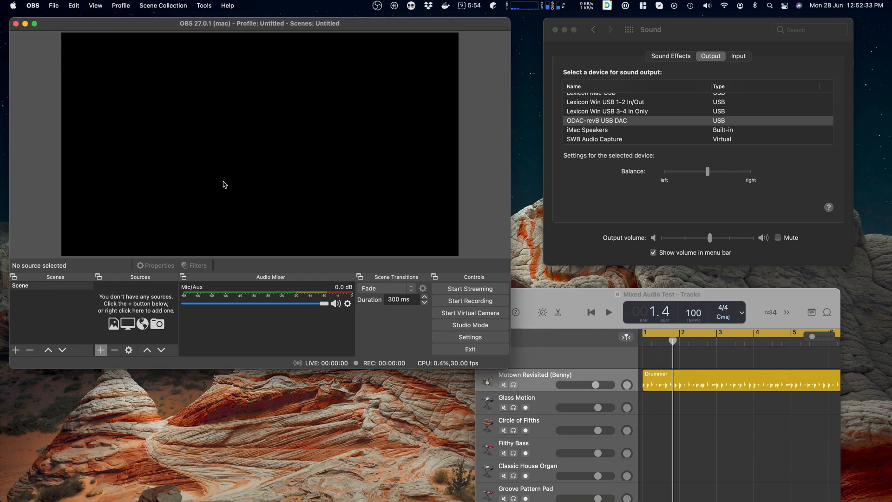
pyautogui.moveTo(220, 77)
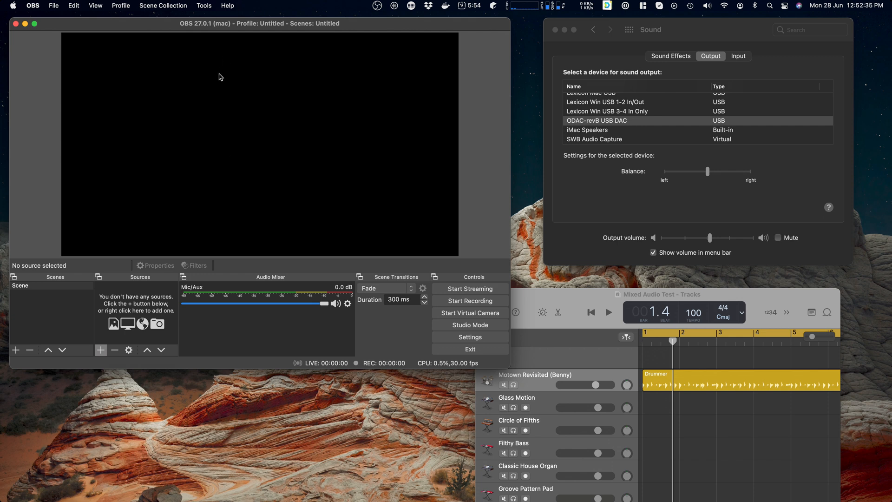
pyautogui.moveTo(184, 167)
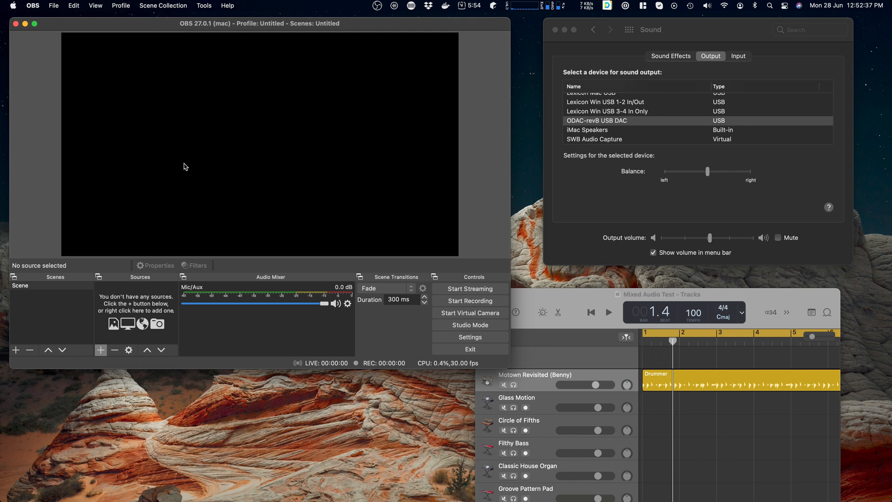
pyautogui.moveTo(228, 140)
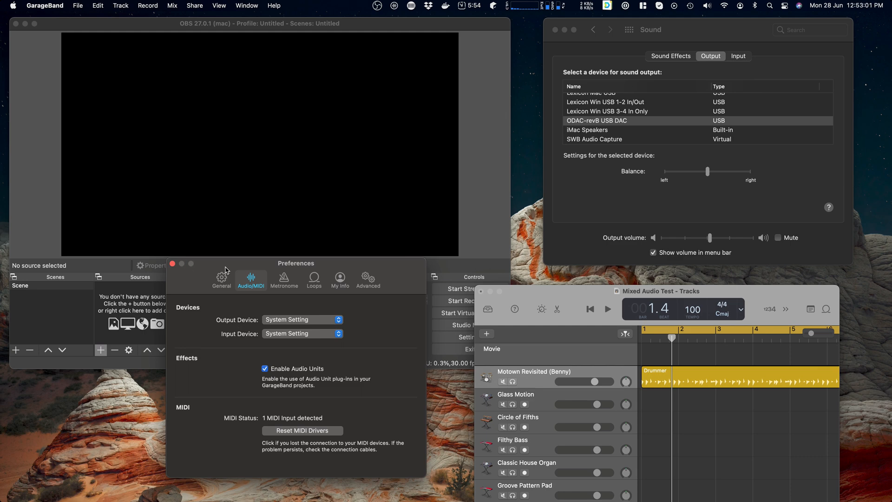
# - Close GarageBand's preferences and briefly play then stop the song as a sound test
pyautogui.click(172, 263)
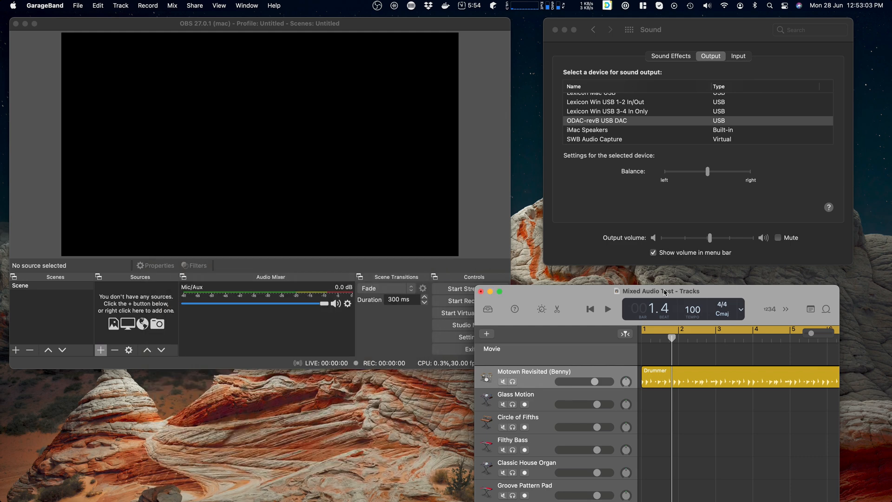
pyautogui.moveTo(584, 295)
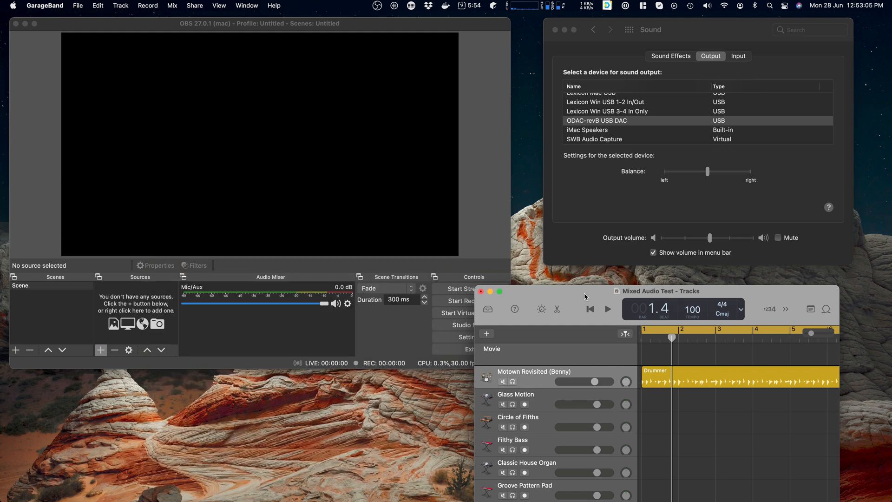
pyautogui.click(607, 309)
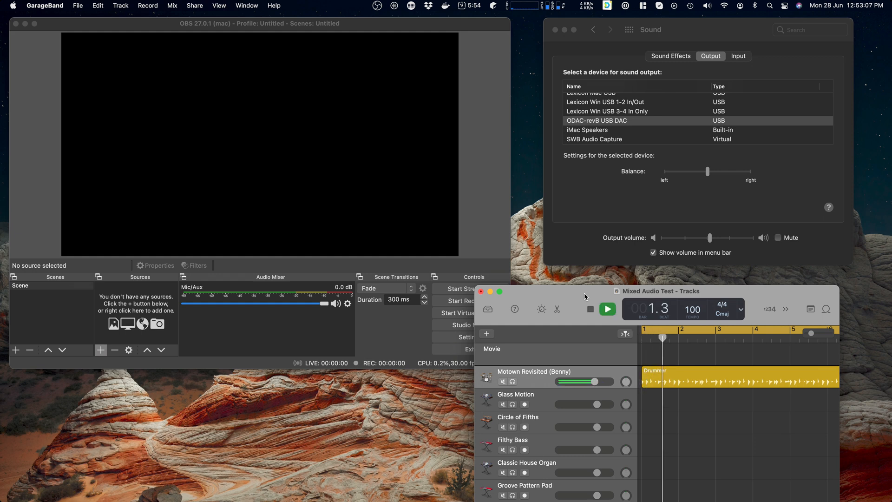
pyautogui.click(606, 309)
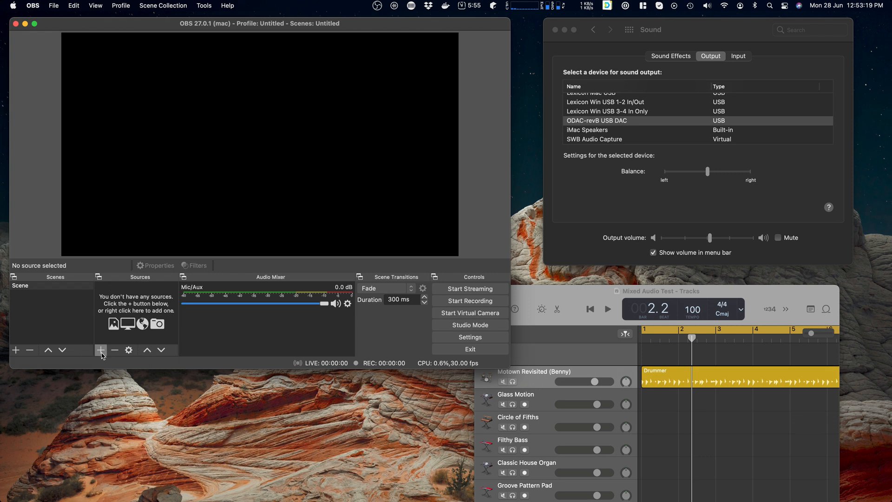
# - Add an Audio Input Capture source named SWBAC to the scene
pyautogui.click(100, 350)
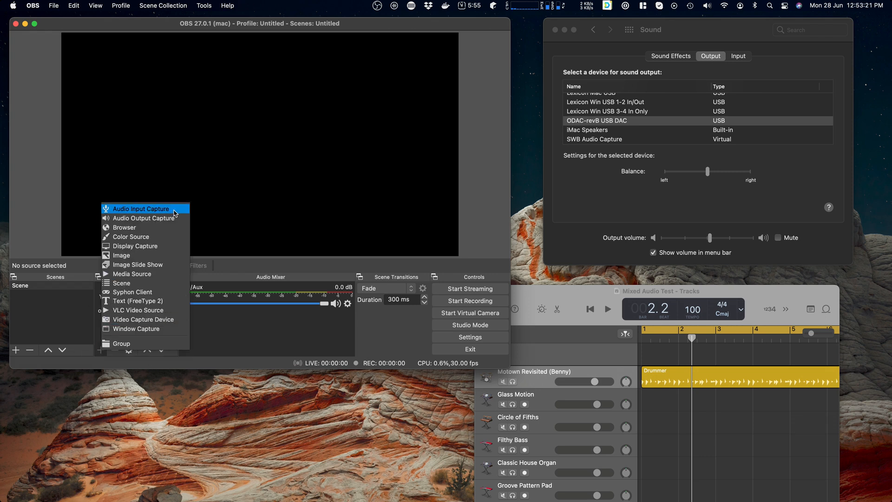
pyautogui.click(138, 208)
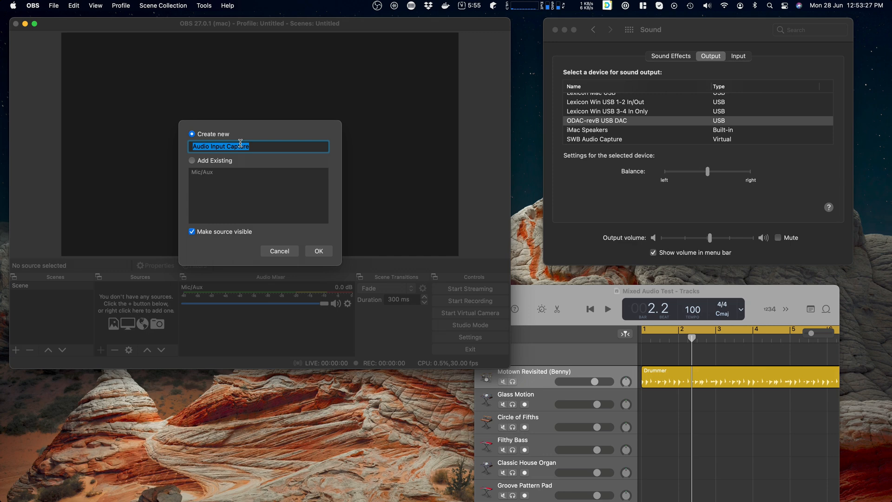
pyautogui.write('SWBAC')
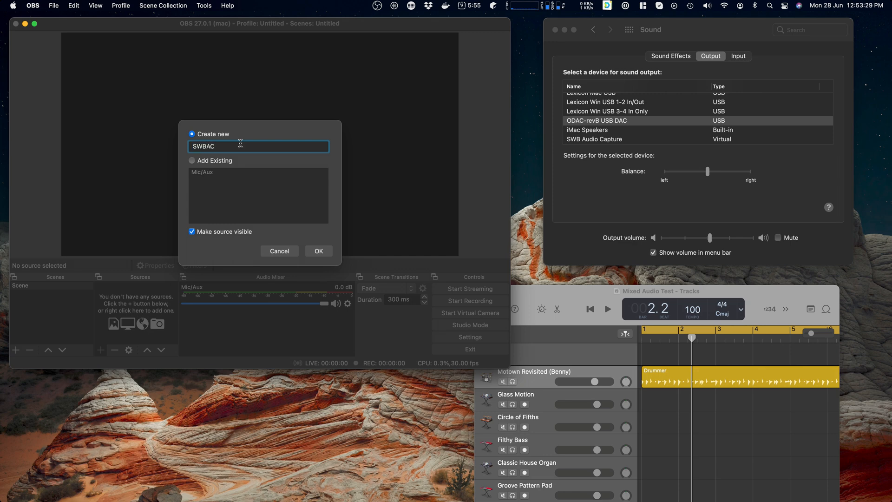
pyautogui.click(318, 251)
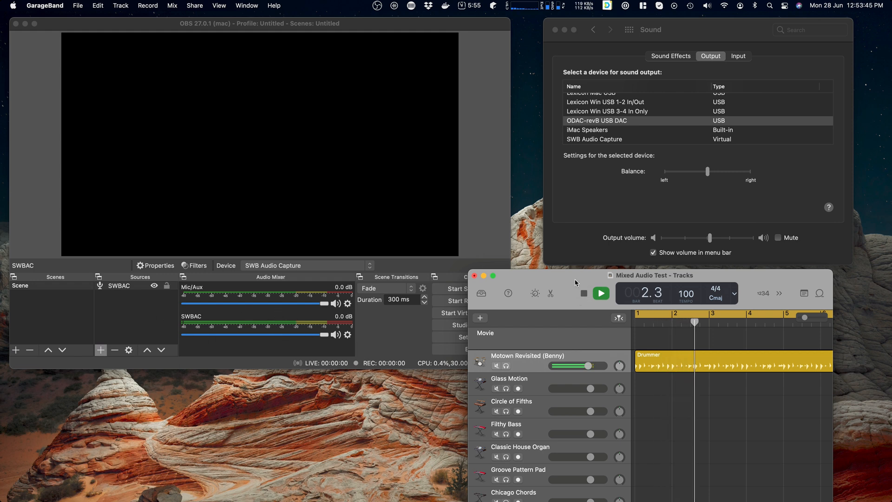
# - Stop GarageBand playback after checking the SWBAC meter
pyautogui.click(601, 293)
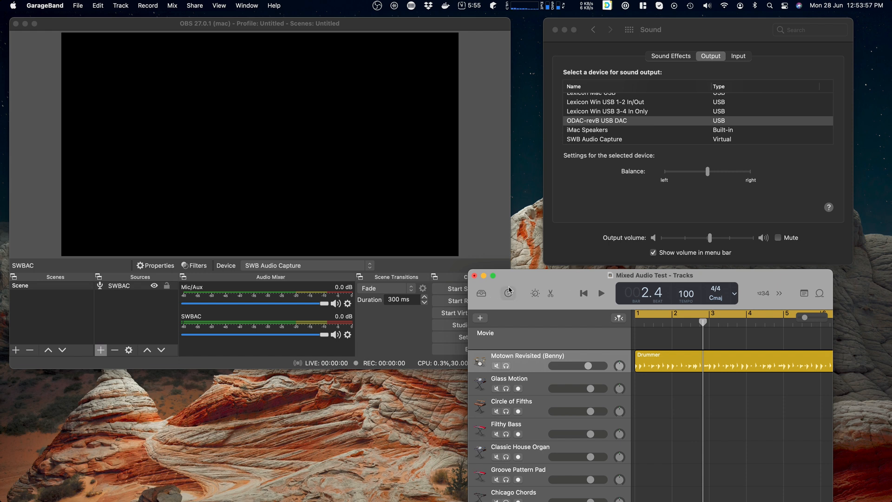
pyautogui.moveTo(508, 292)
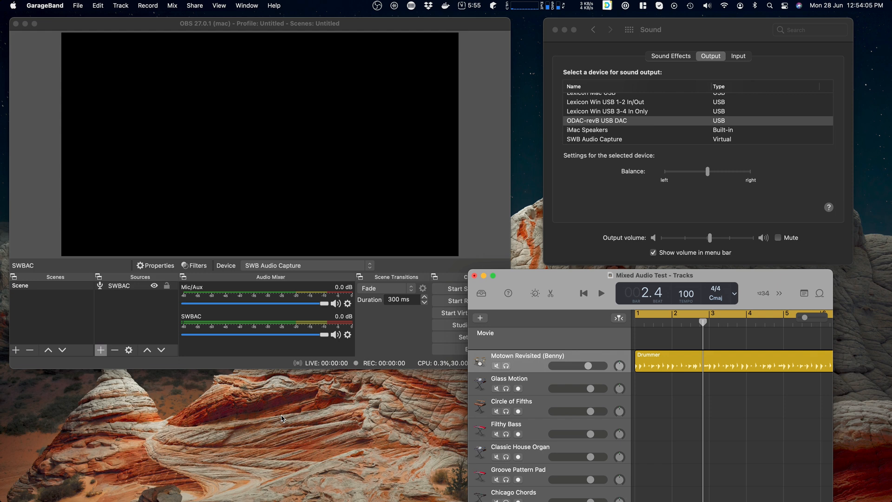
pyautogui.moveTo(274, 363)
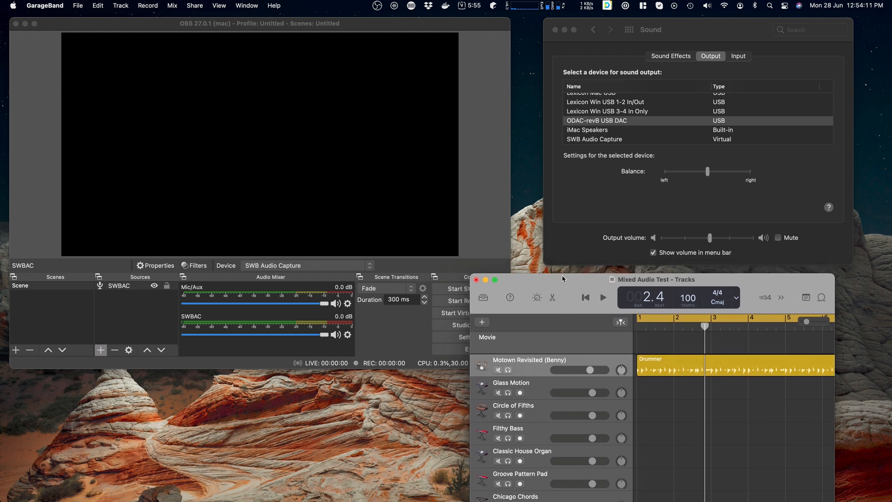
pyautogui.moveTo(599, 177)
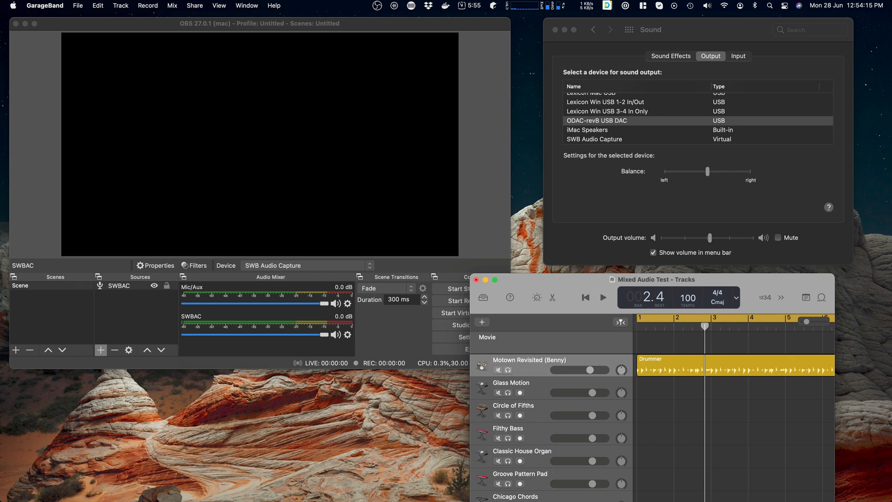
pyautogui.moveTo(521, 287)
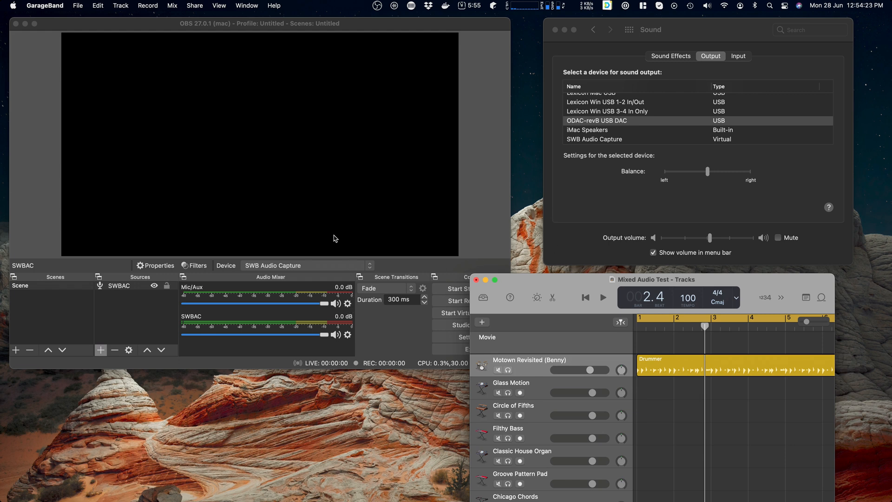
pyautogui.moveTo(424, 73)
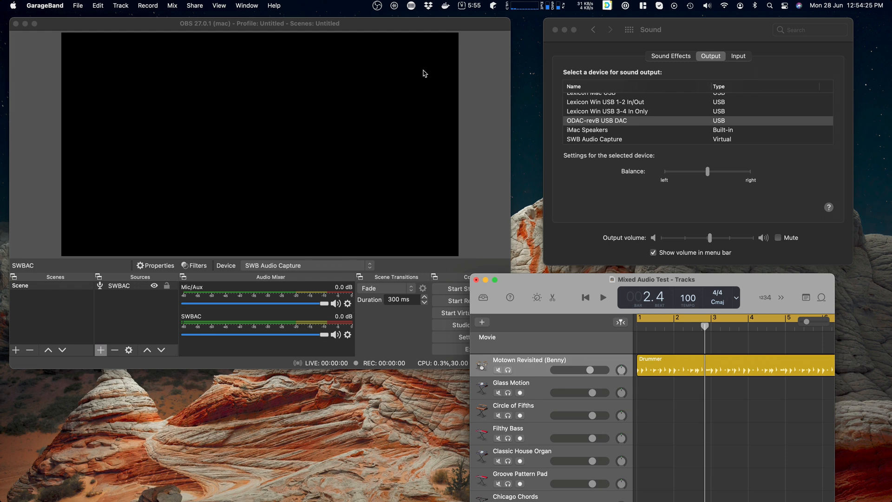
pyautogui.click(395, 6)
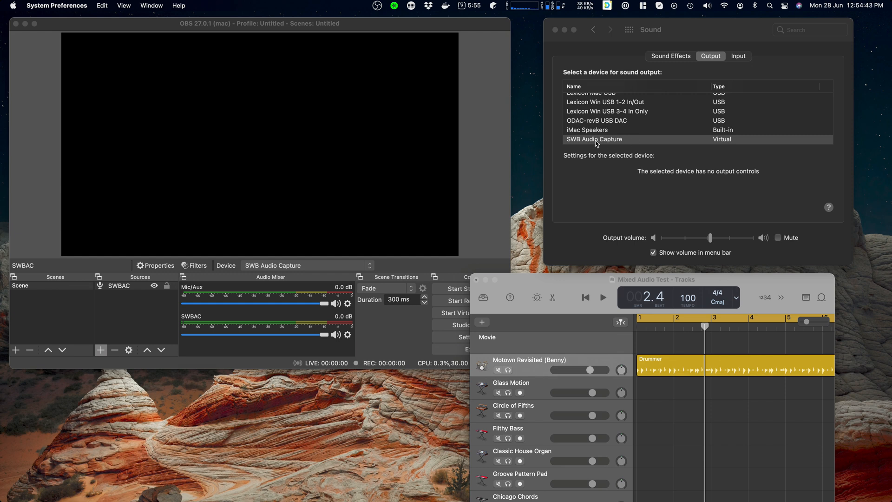
pyautogui.moveTo(764, 159)
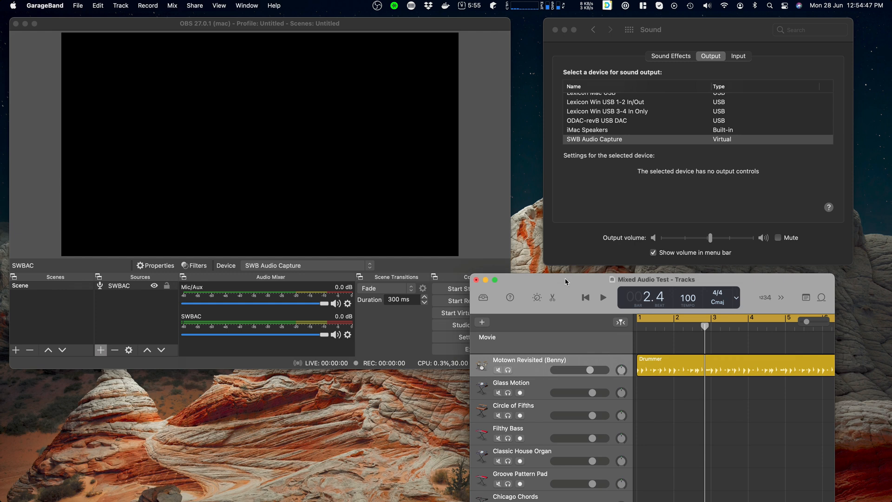
# - Play the GarageBand song through SWB Audio Capture, then stop it
pyautogui.click(602, 298)
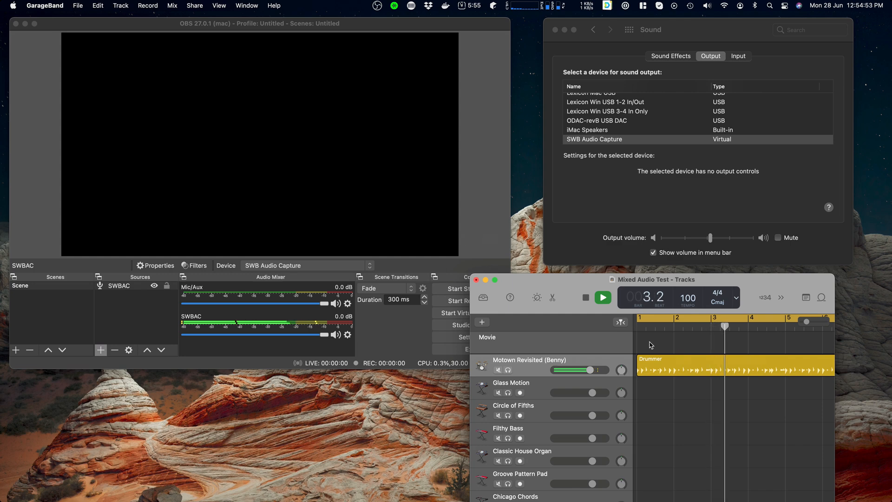
pyautogui.click(602, 298)
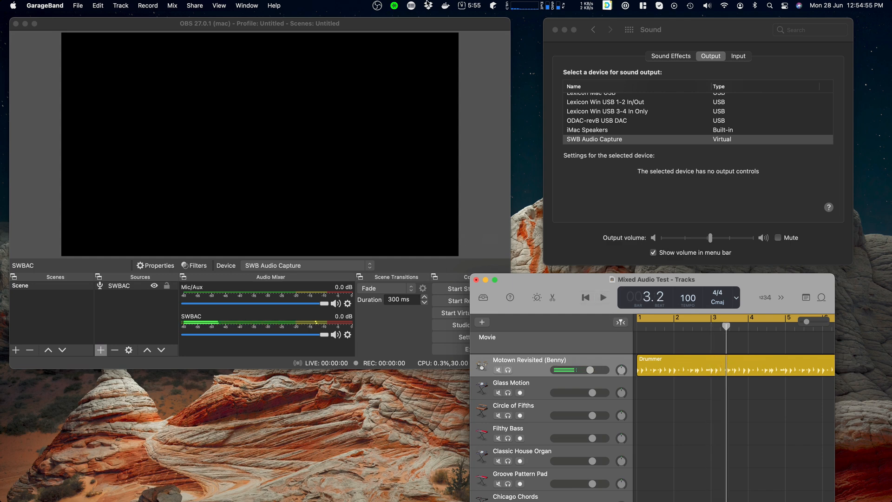
pyautogui.click(394, 5)
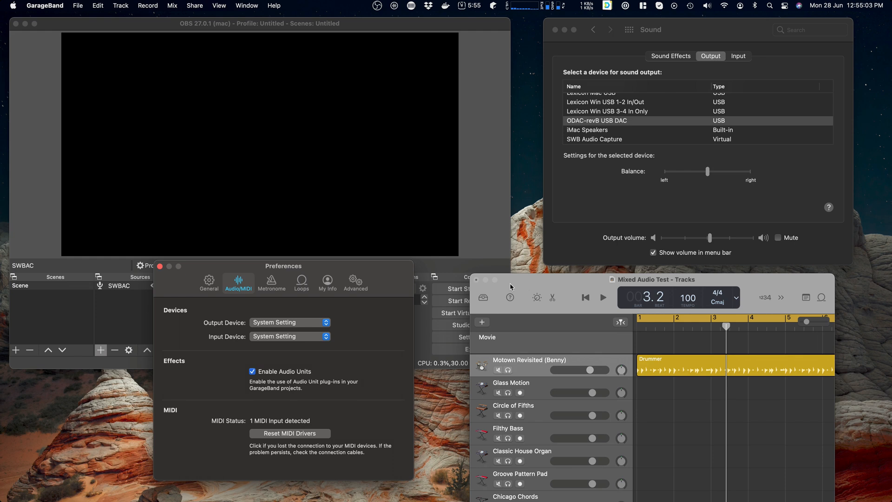
# - Set GarageBand's output device to SWB Audio Capture and close the preferences
pyautogui.moveTo(284, 266); pyautogui.dragTo(314, 247)
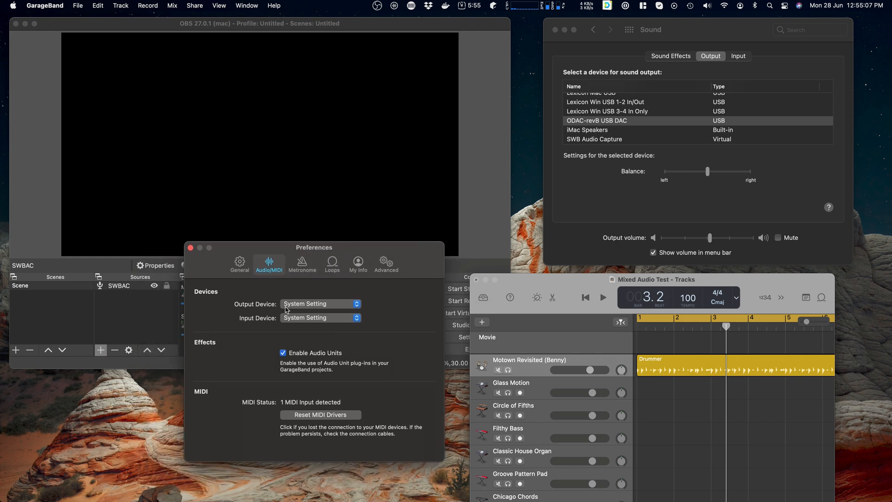
pyautogui.click(319, 303)
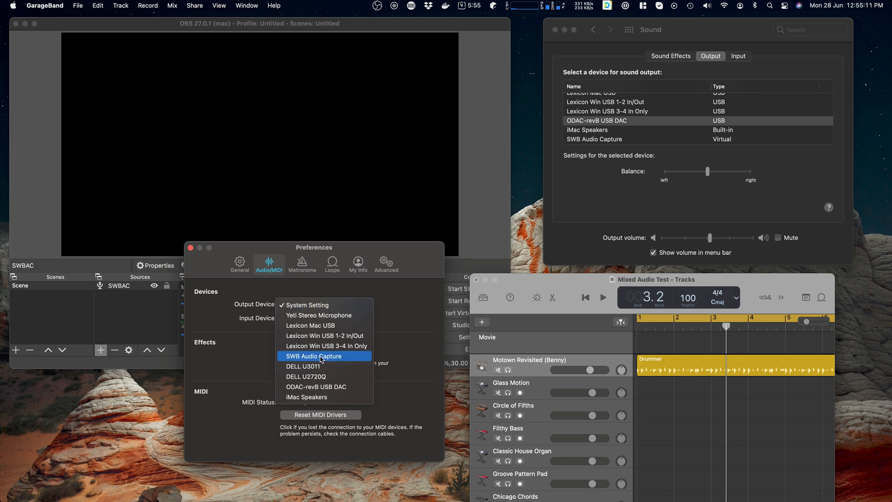
pyautogui.click(313, 355)
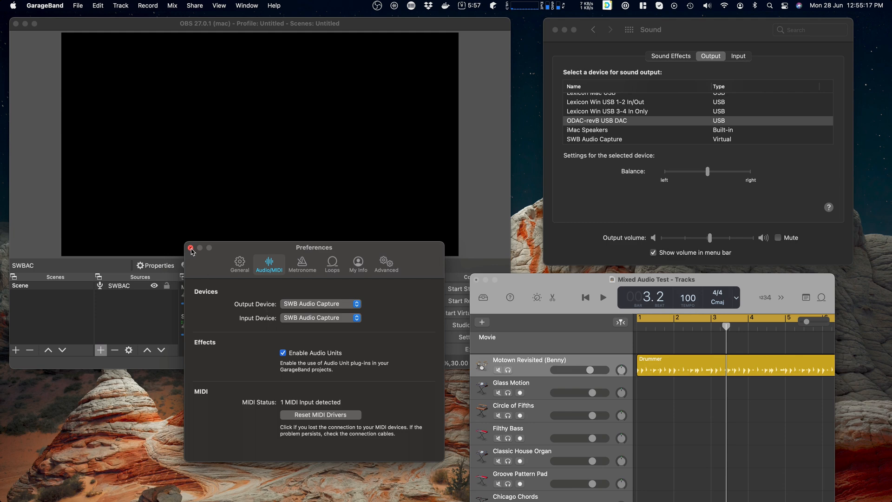
pyautogui.click(191, 248)
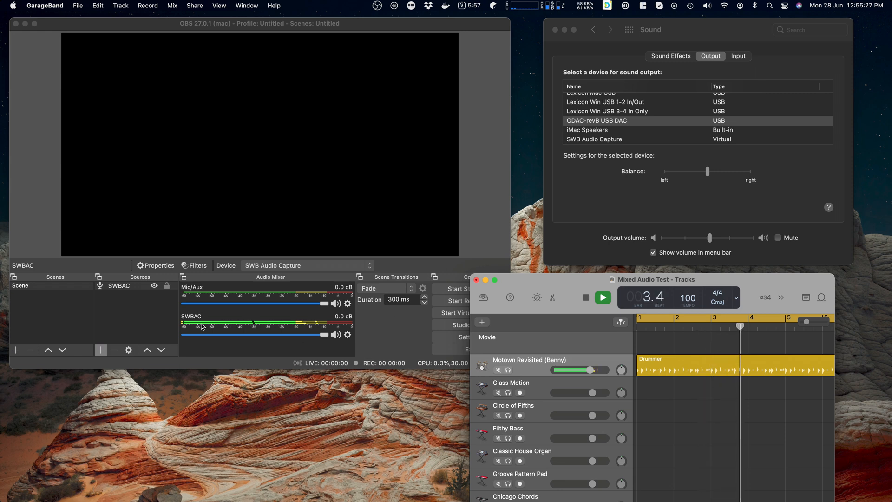
# - Bring the OBS window back to the front after the SWBAC meter test
pyautogui.click(586, 298)
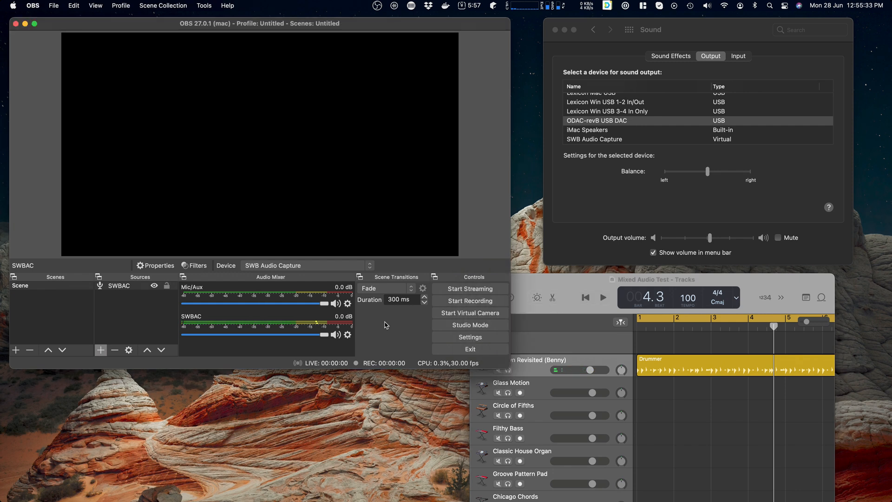
pyautogui.moveTo(438, 178)
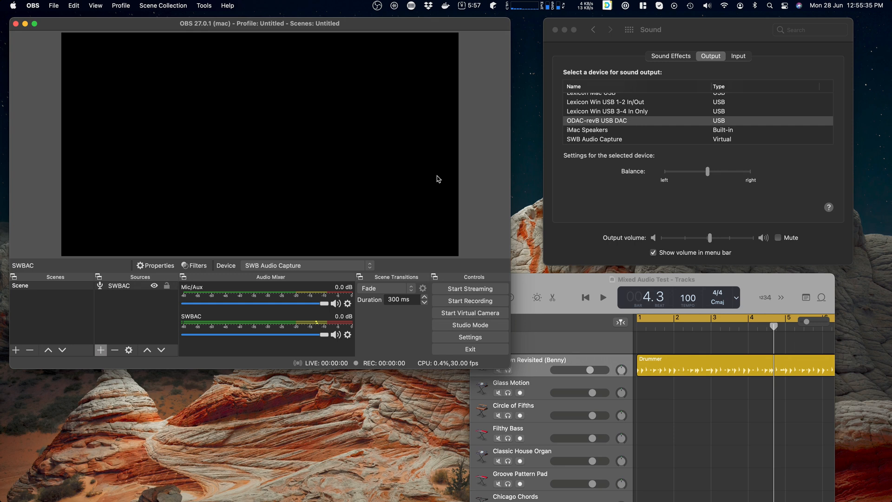
pyautogui.moveTo(436, 182)
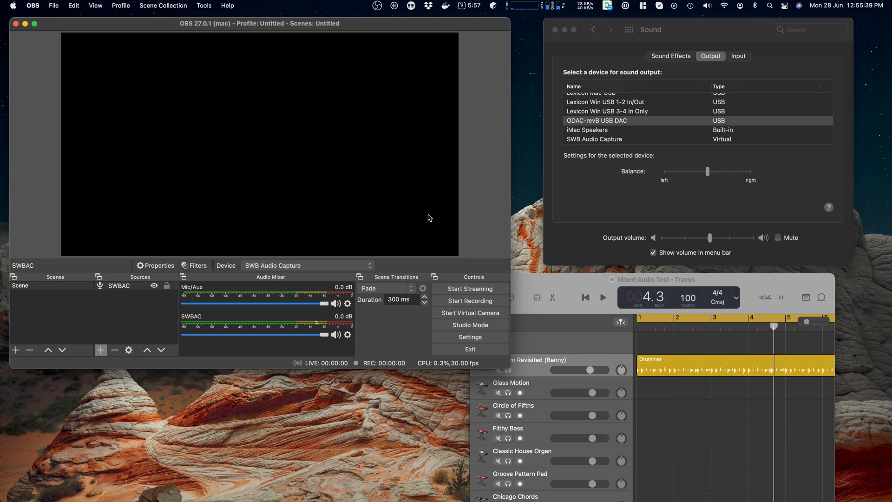
pyautogui.moveTo(388, 329)
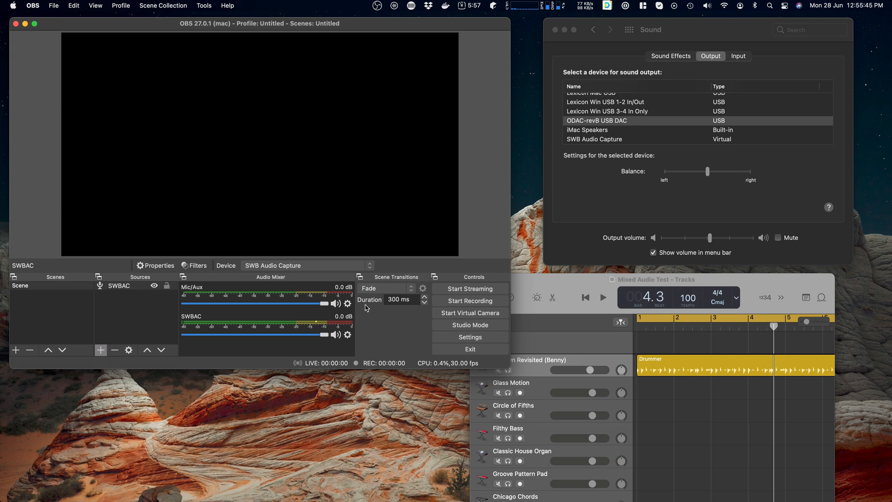
pyautogui.rightClick(348, 335)
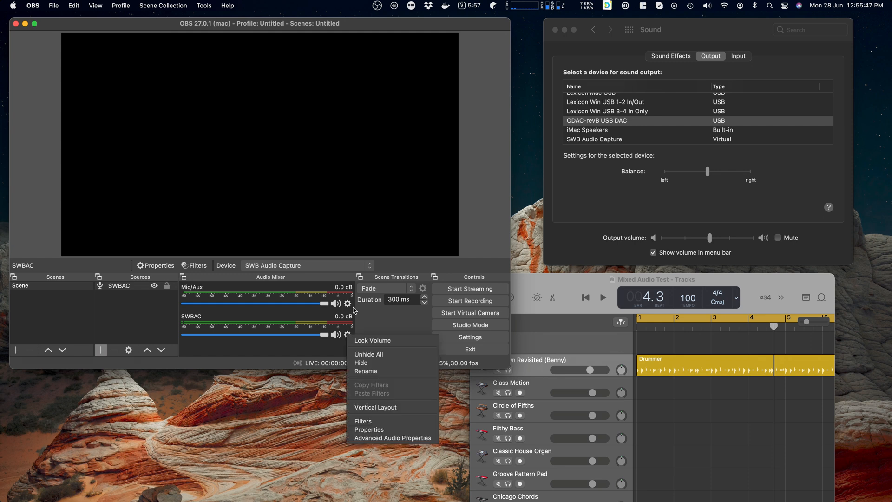
pyautogui.click(393, 438)
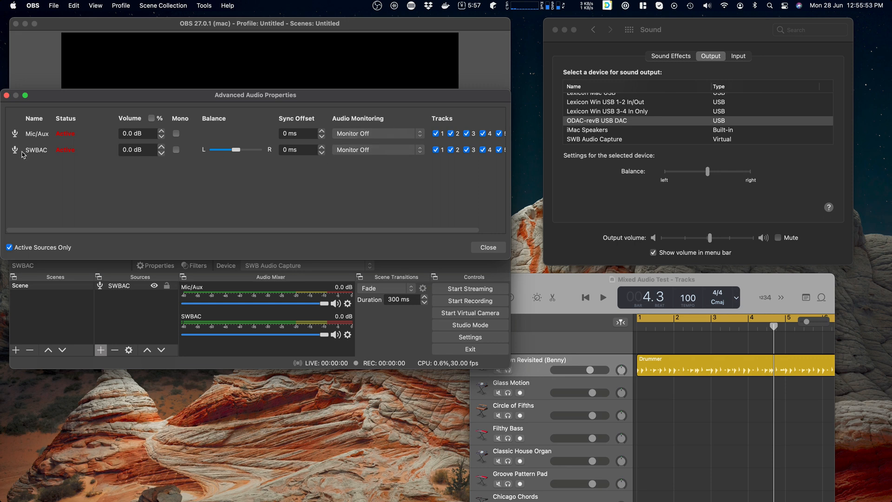
pyautogui.moveTo(40, 157)
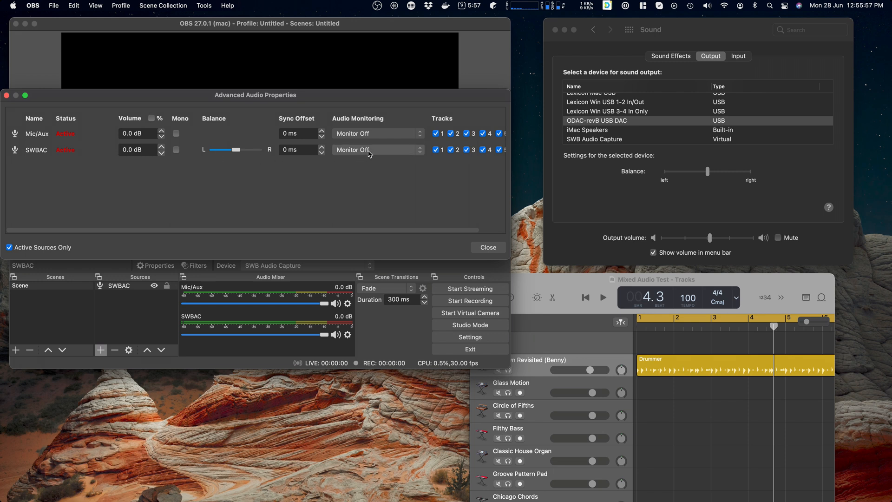
pyautogui.click(375, 149)
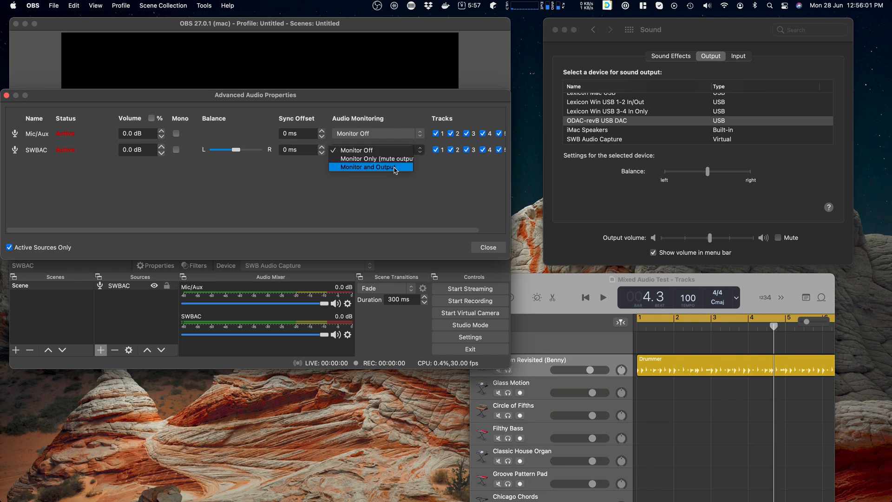
pyautogui.click(367, 166)
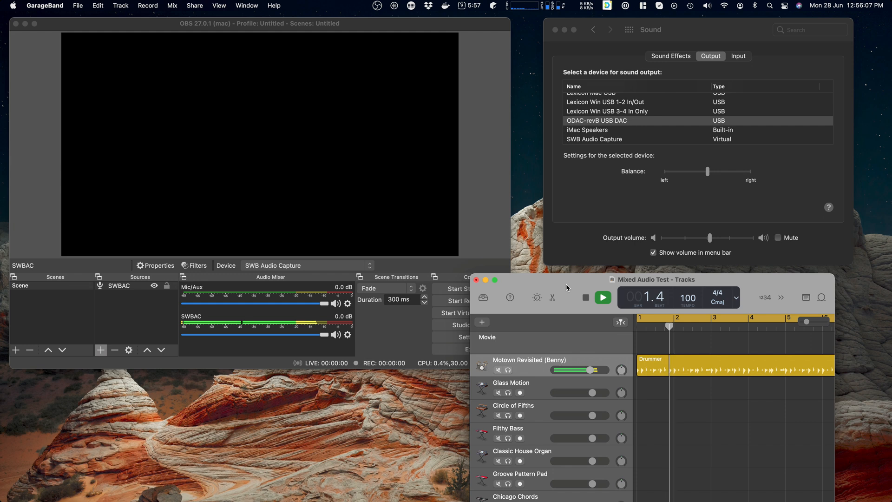
pyautogui.click(602, 297)
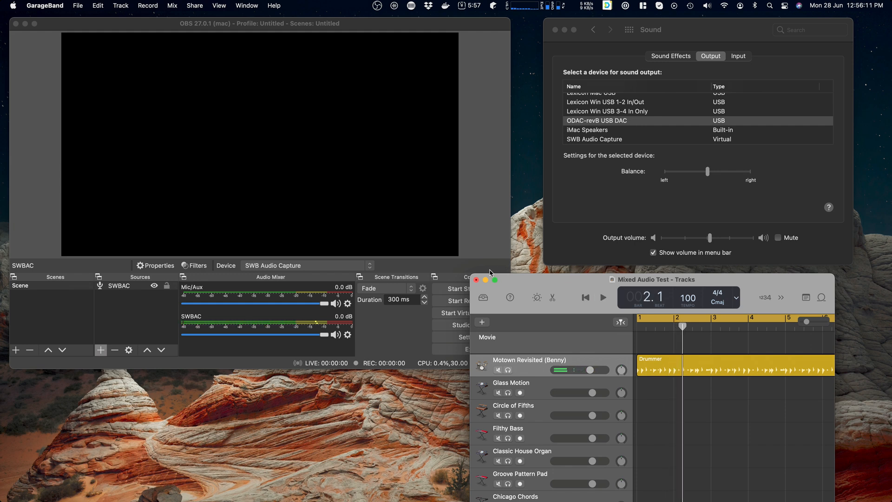
pyautogui.moveTo(387, 277)
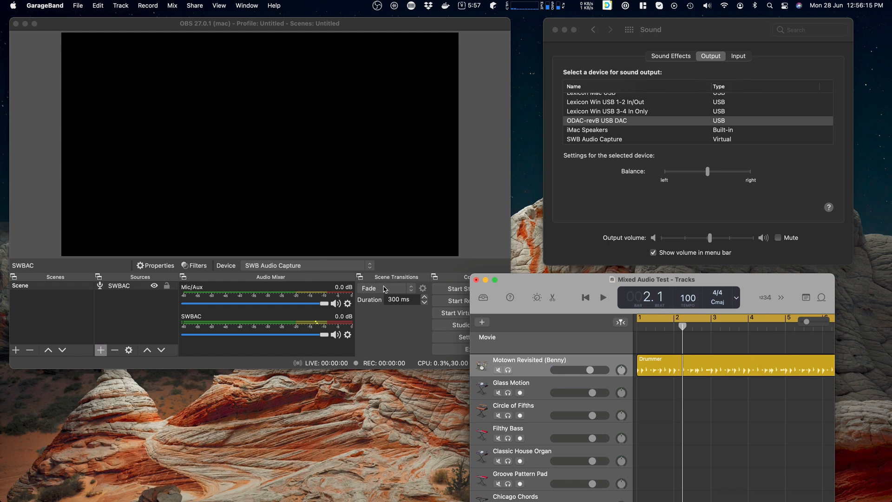
pyautogui.moveTo(362, 254)
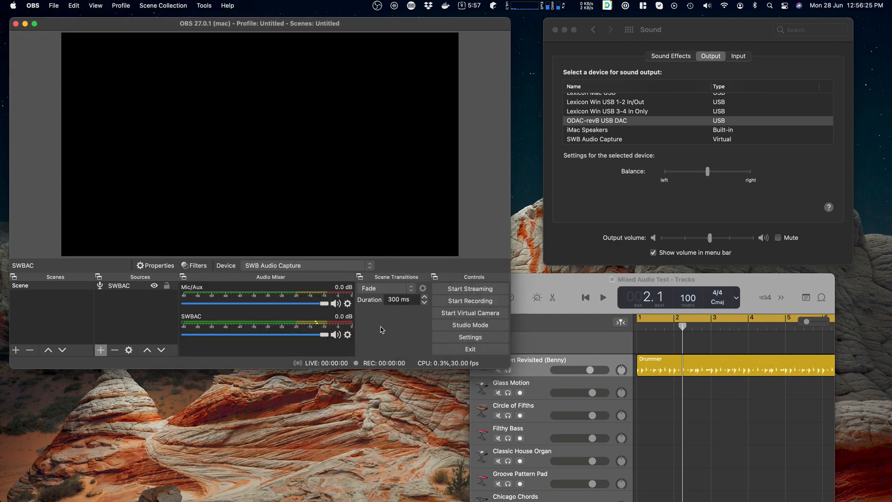
pyautogui.click(469, 337)
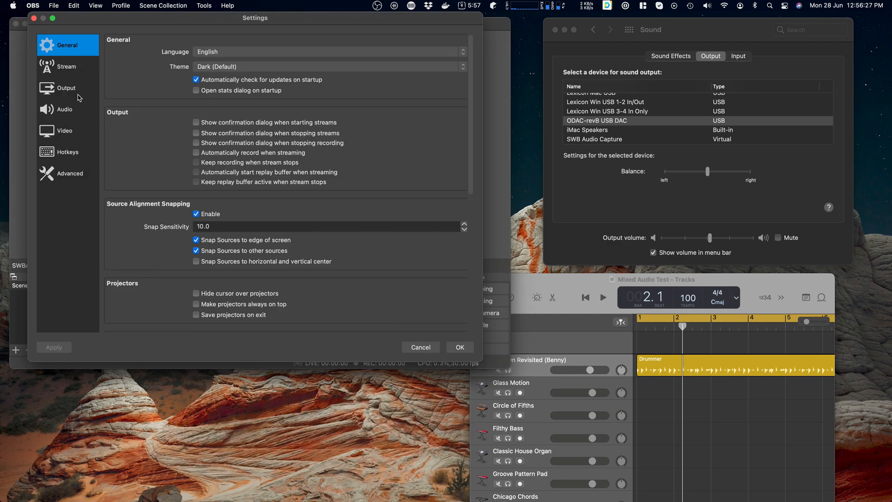
pyautogui.click(66, 88)
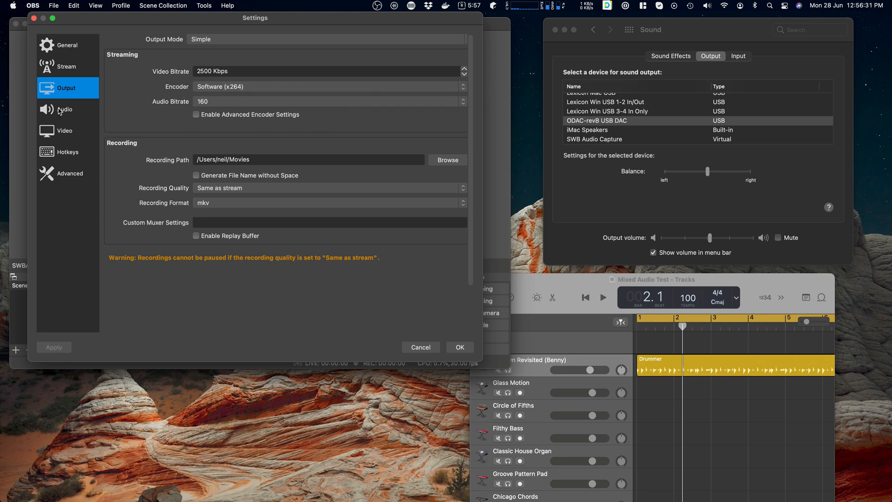
pyautogui.click(65, 110)
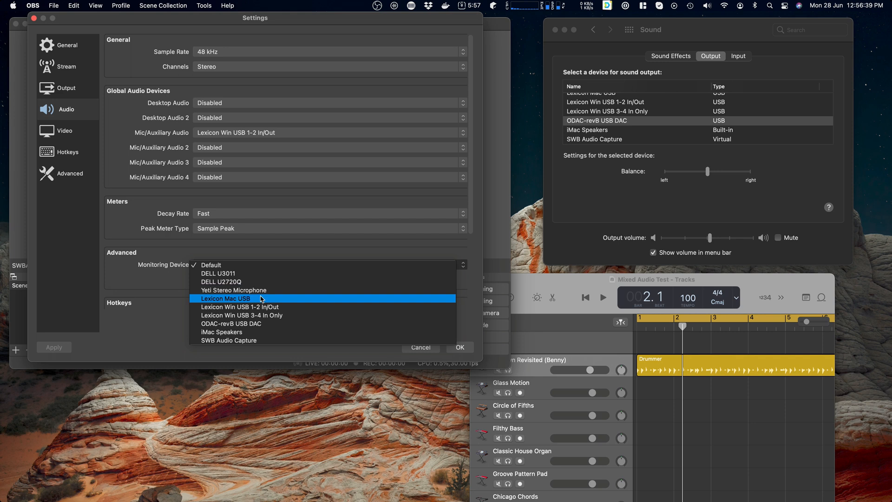
pyautogui.moveTo(315, 290)
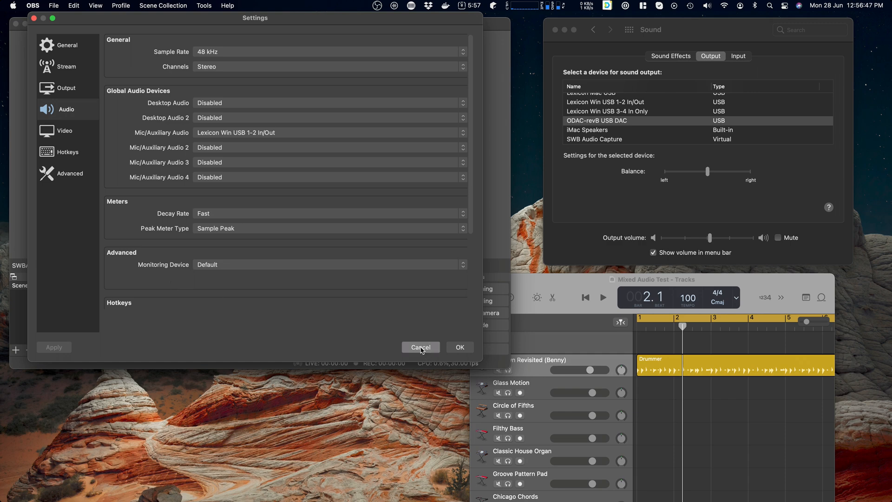
pyautogui.click(420, 347)
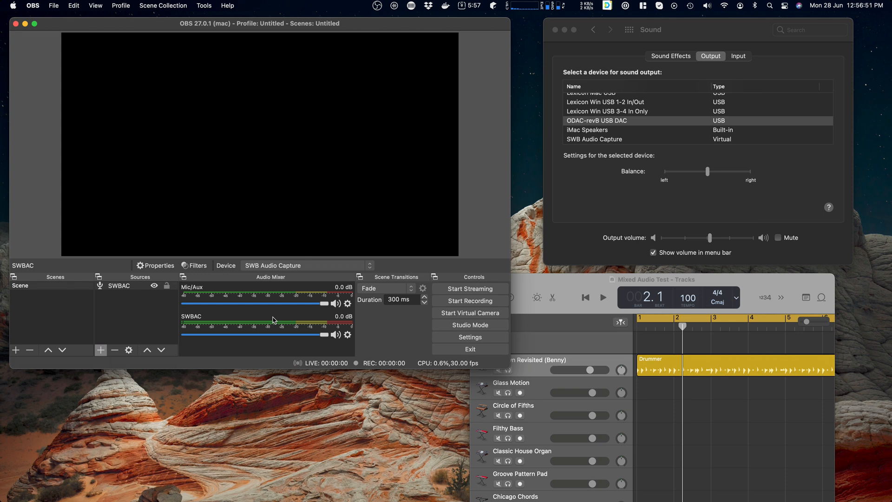
pyautogui.moveTo(284, 306)
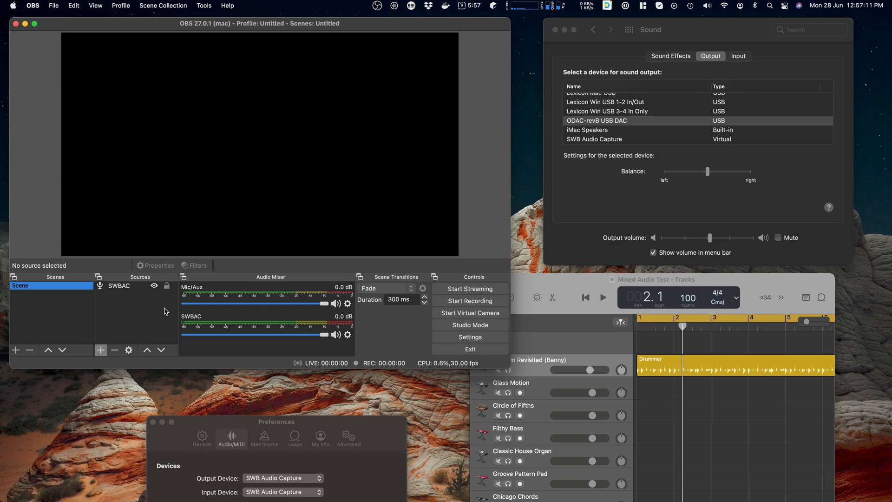
pyautogui.click(16, 351)
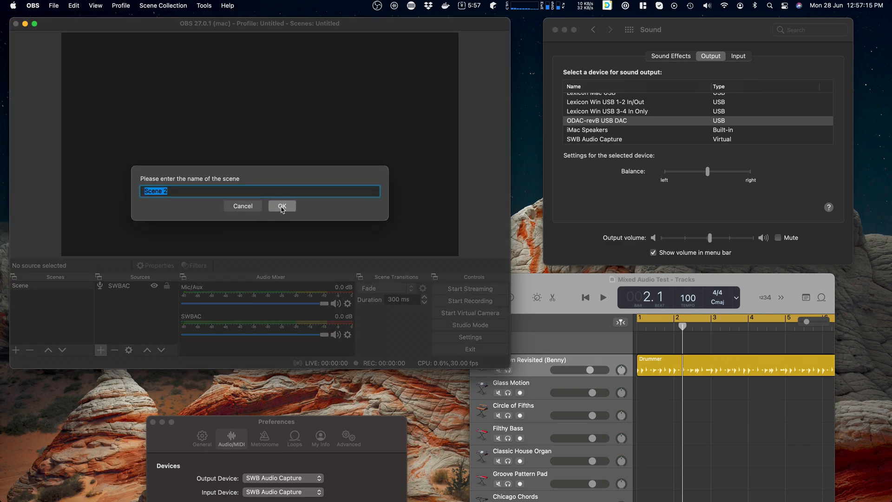
pyautogui.click(281, 206)
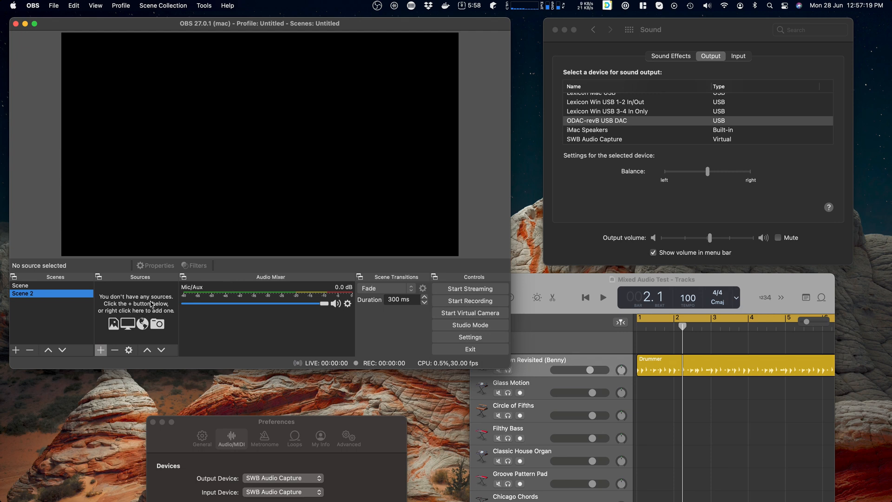
pyautogui.moveTo(173, 313)
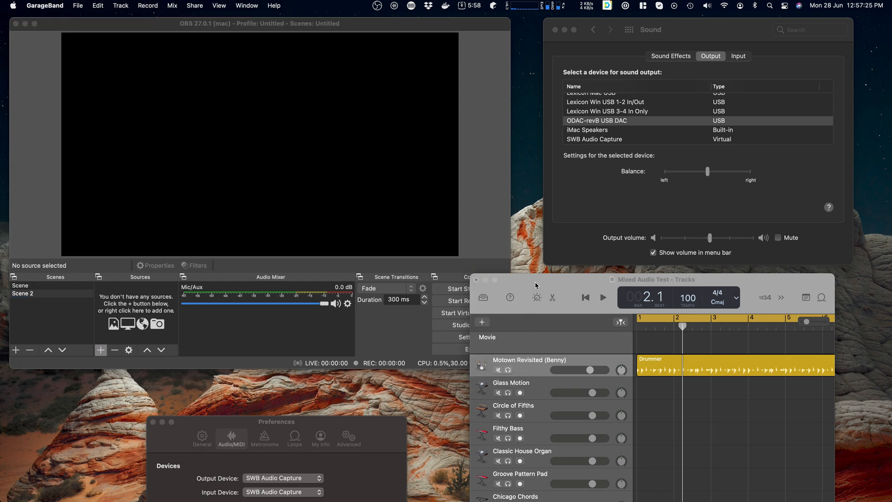
pyautogui.click(602, 297)
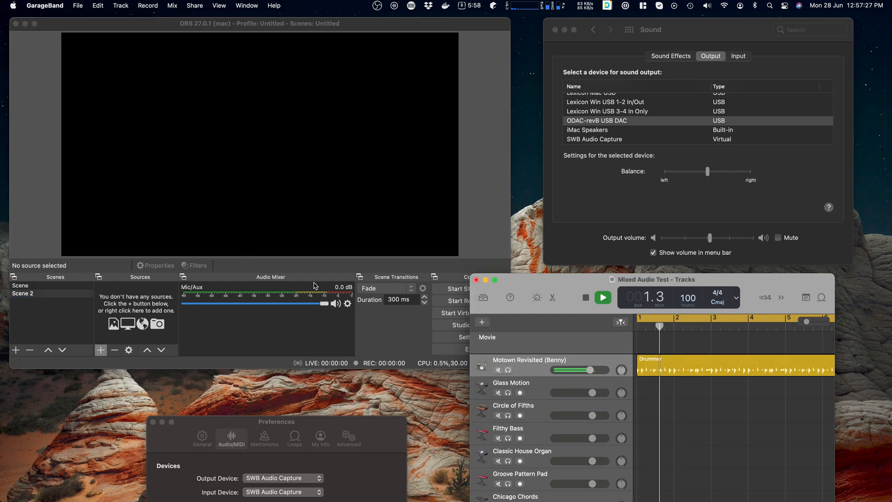
pyautogui.click(19, 286)
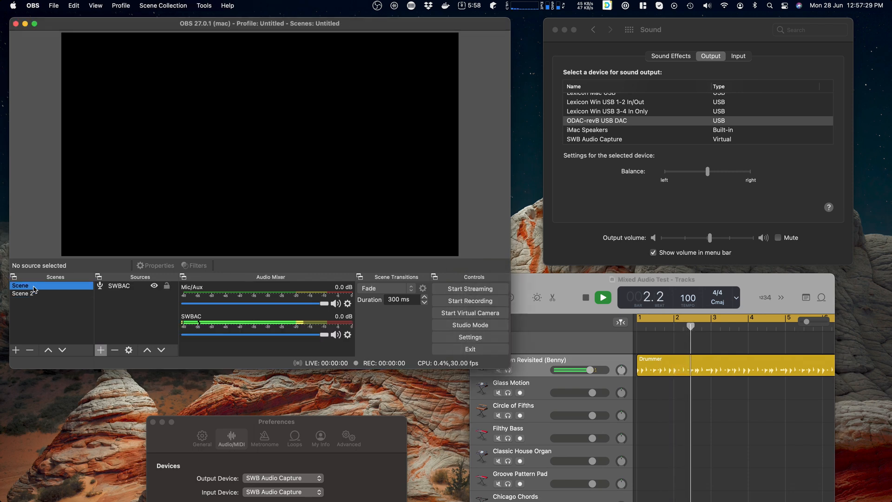
pyautogui.click(23, 292)
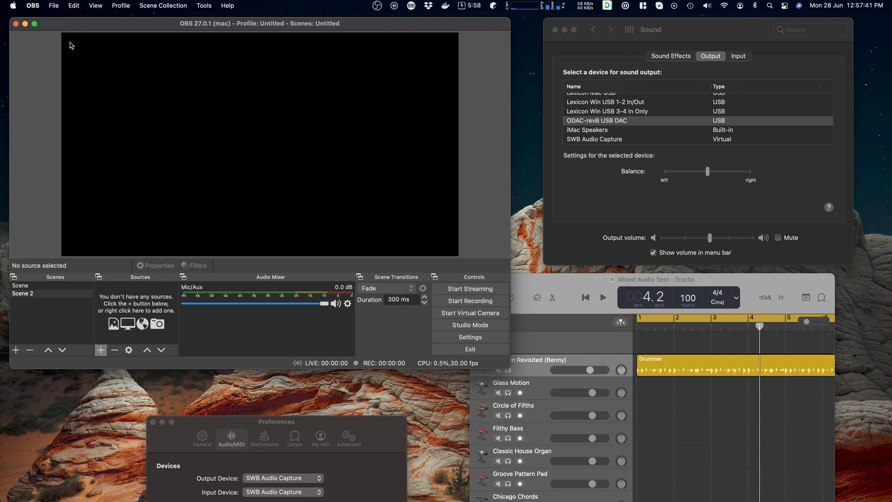
# - Set OBS's global Mic/Auxiliary Audio 4 to SWB Audio Capture and save the settings
pyautogui.click(33, 6)
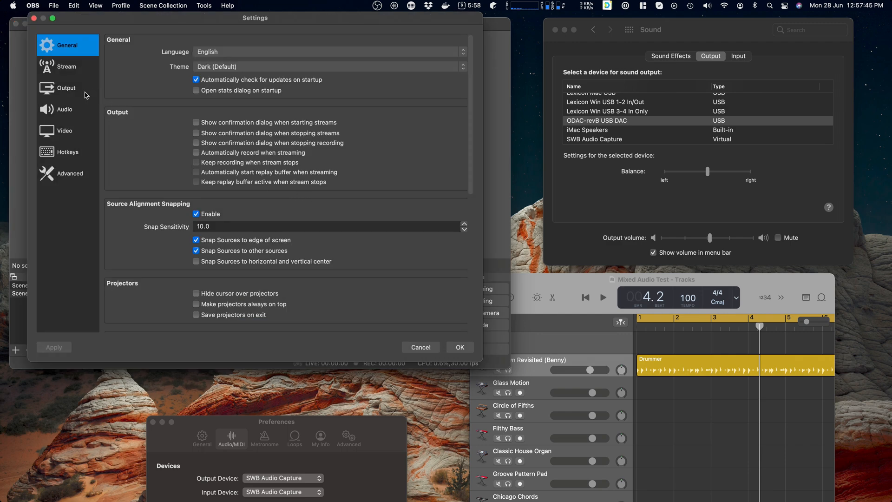
pyautogui.click(64, 110)
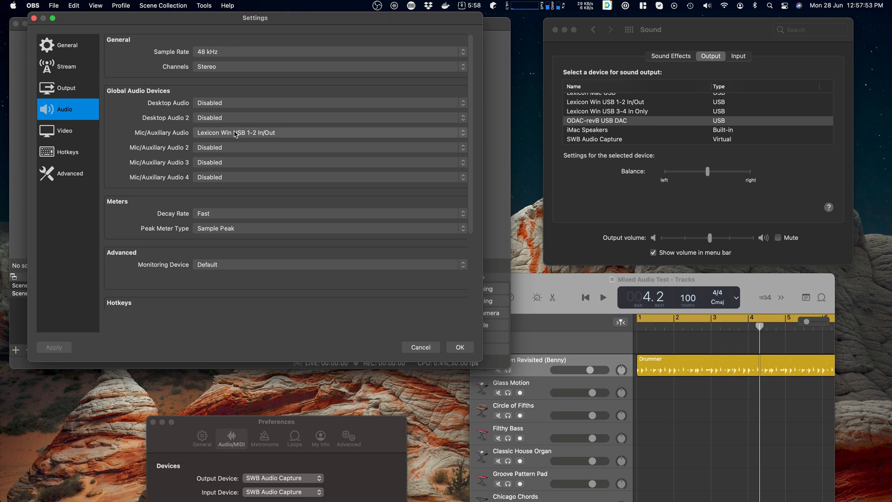
pyautogui.moveTo(286, 183)
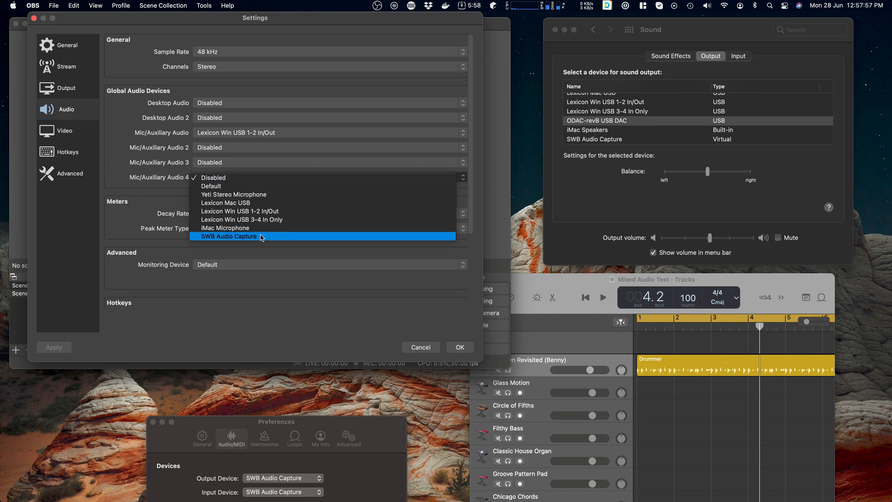
pyautogui.click(228, 236)
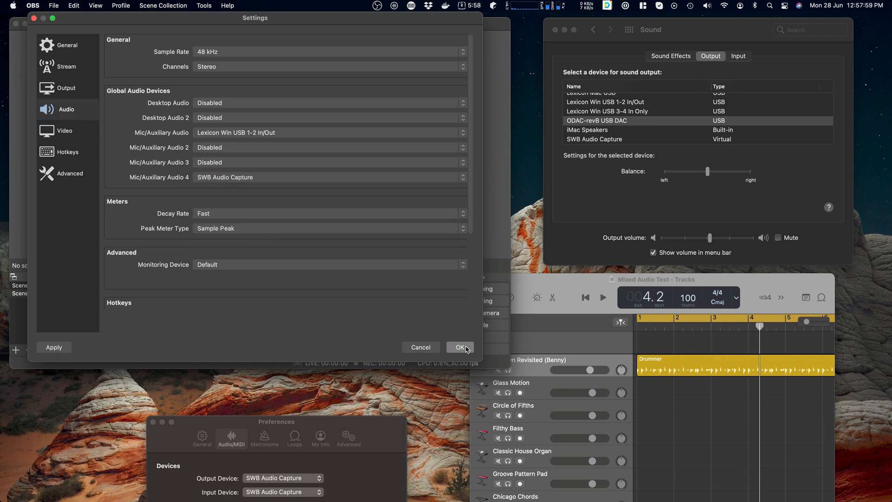
pyautogui.click(460, 347)
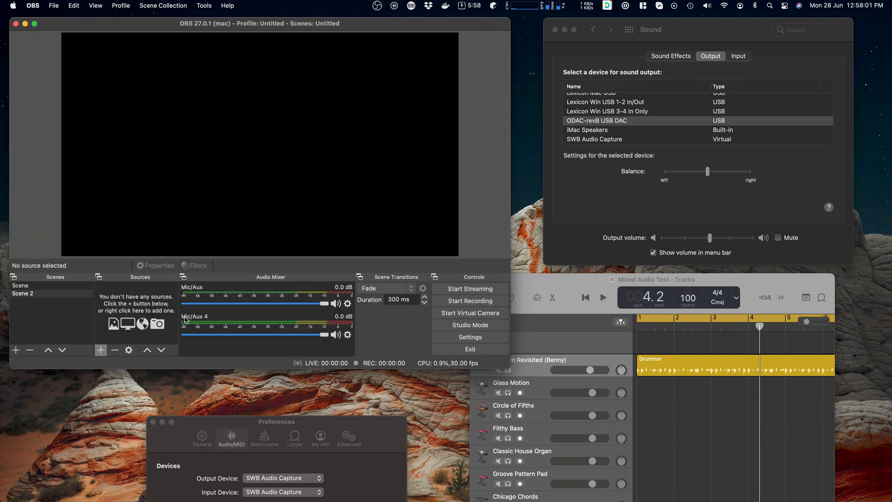
# - Rename the Mic/Aux 4 mixer channel to 'SWB Audio Capture Input'
pyautogui.click(21, 285)
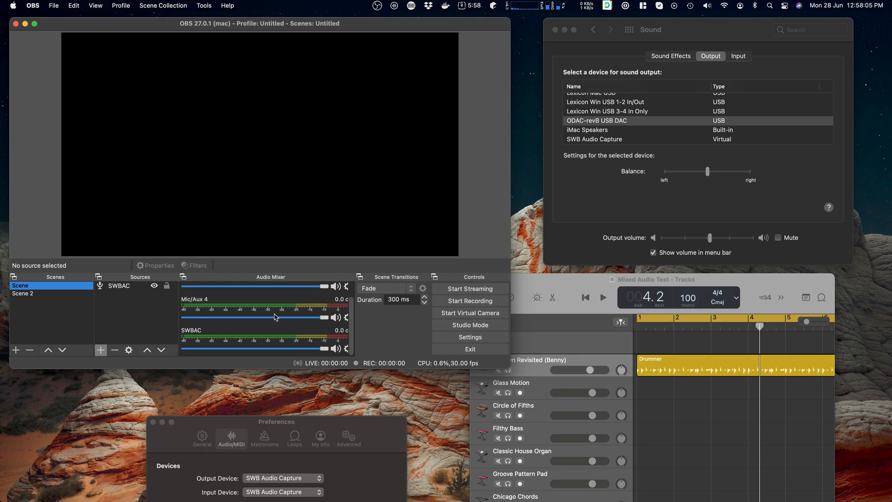
pyautogui.click(120, 285)
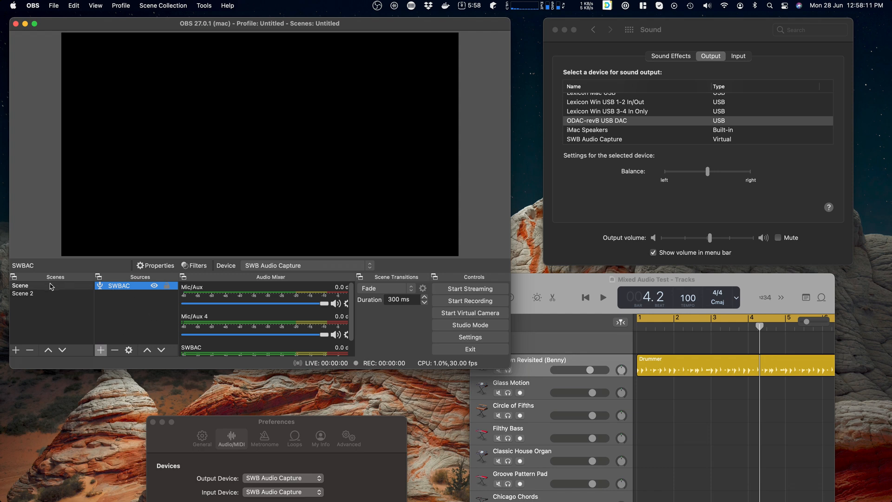
pyautogui.click(20, 285)
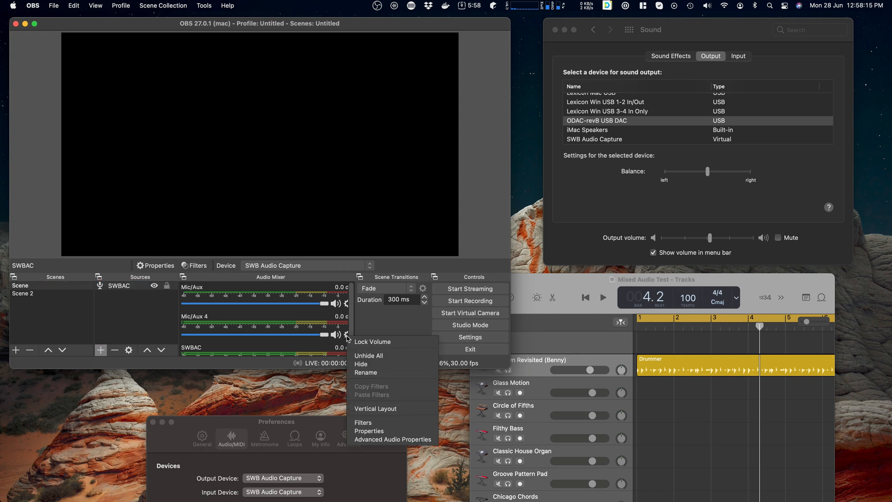
pyautogui.click(366, 372)
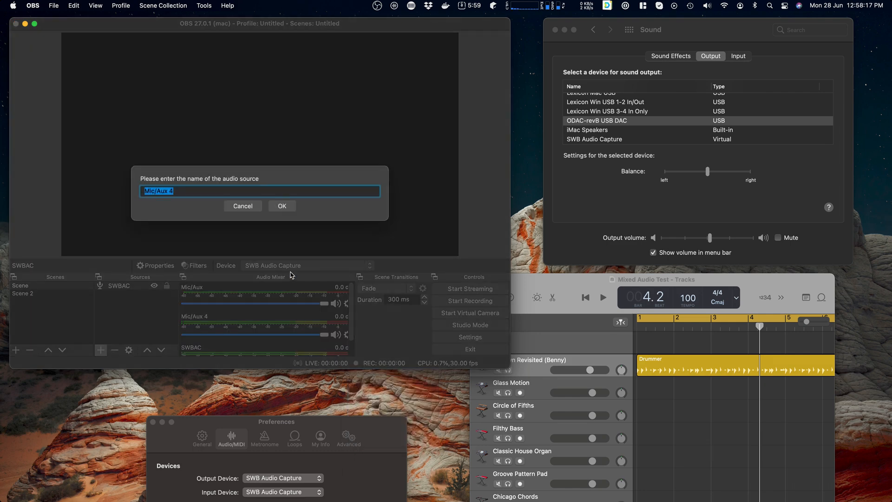
pyautogui.write('SWB Audio')
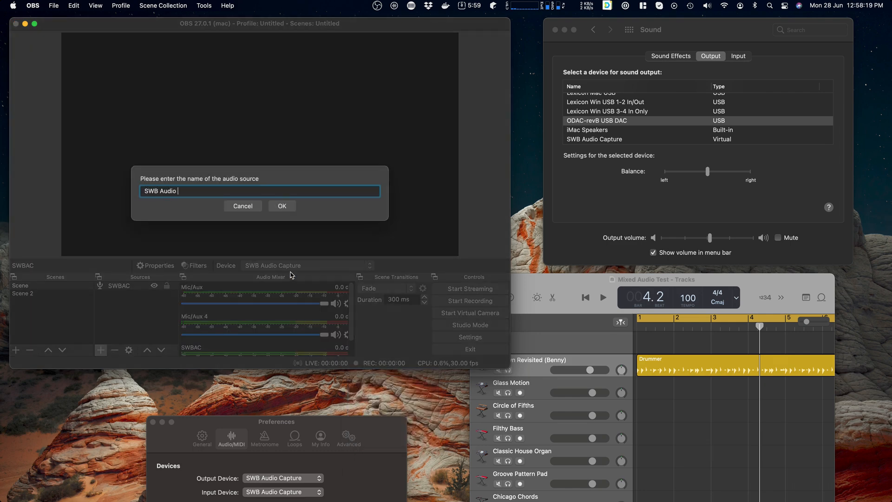
pyautogui.write('Capture Input')
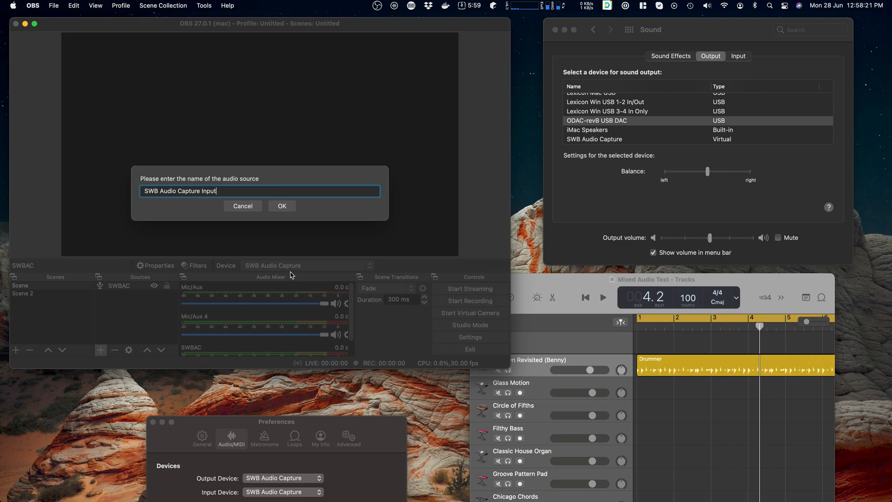
pyautogui.click(281, 205)
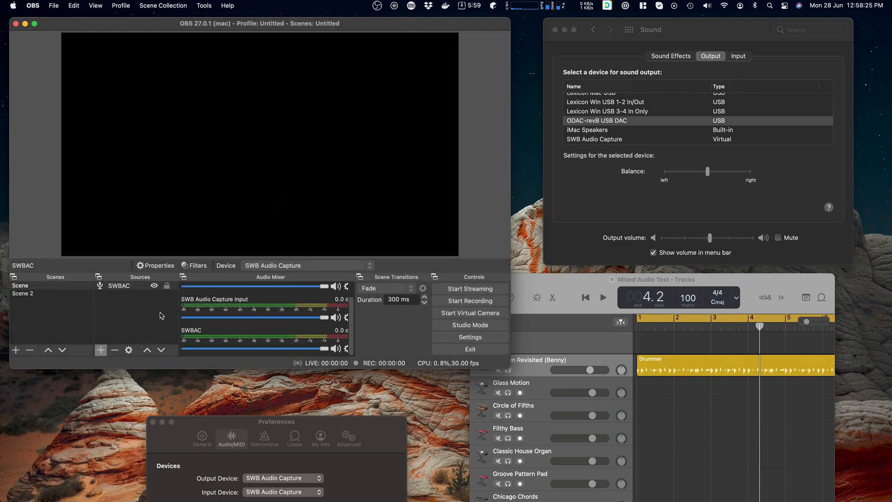
# - Delete the SWBAC source from Scene, keeping the SWB Audio Capture Input channel
pyautogui.click(29, 350)
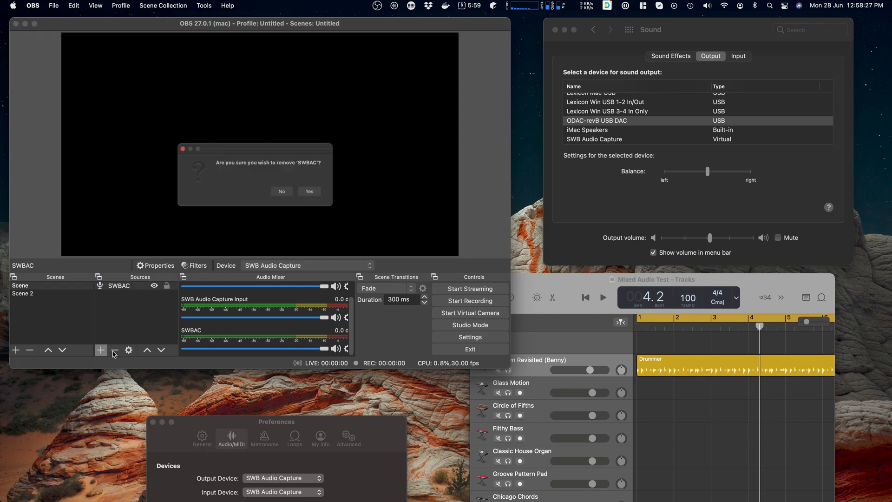
pyautogui.click(308, 190)
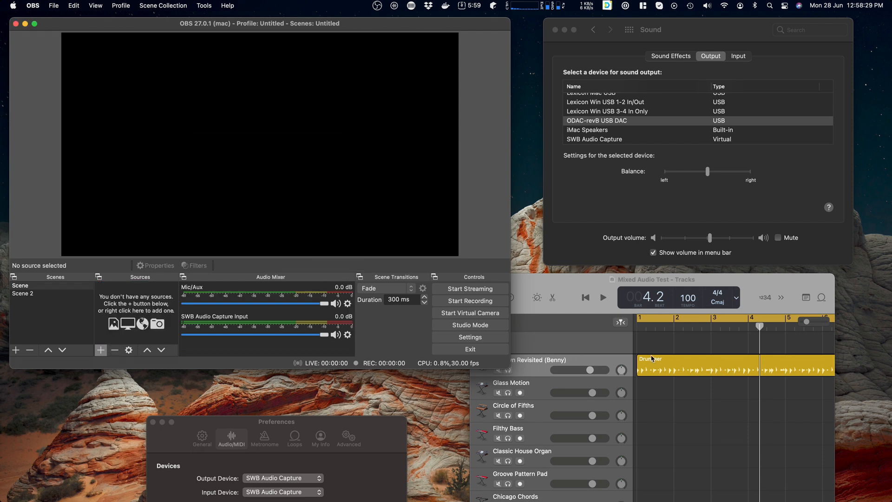
pyautogui.click(603, 297)
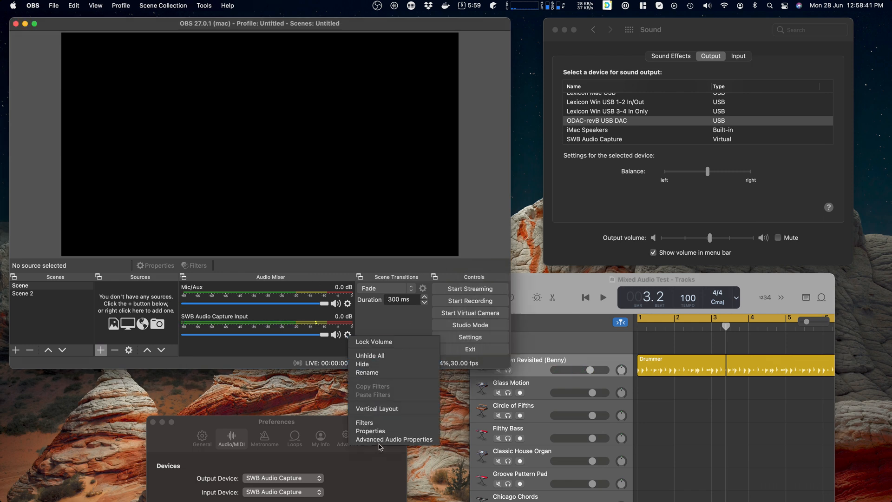
pyautogui.click(394, 438)
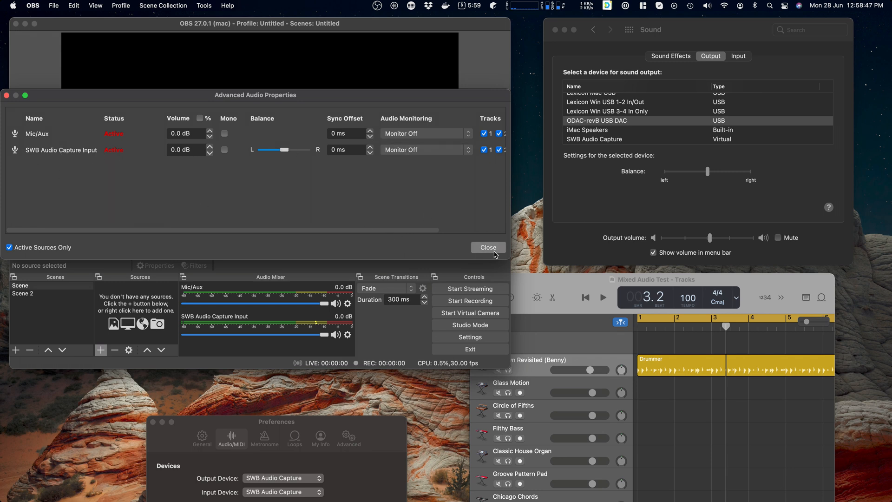
pyautogui.click(488, 248)
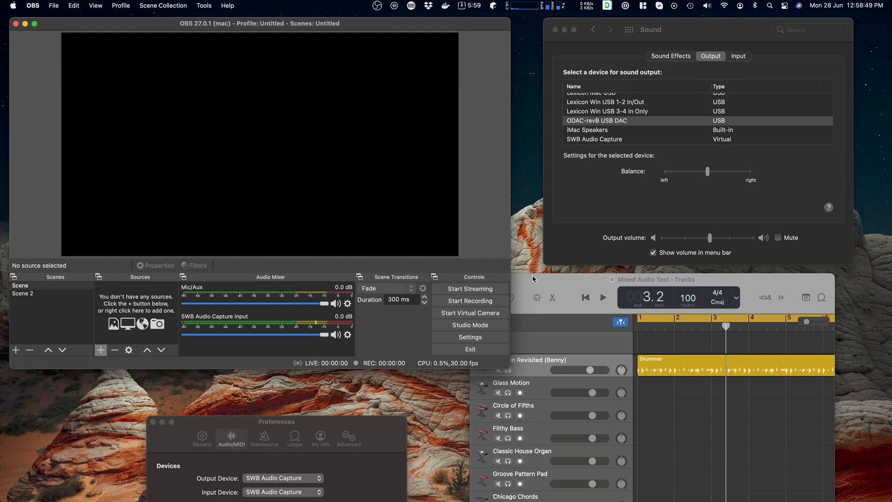
pyautogui.moveTo(380, 331)
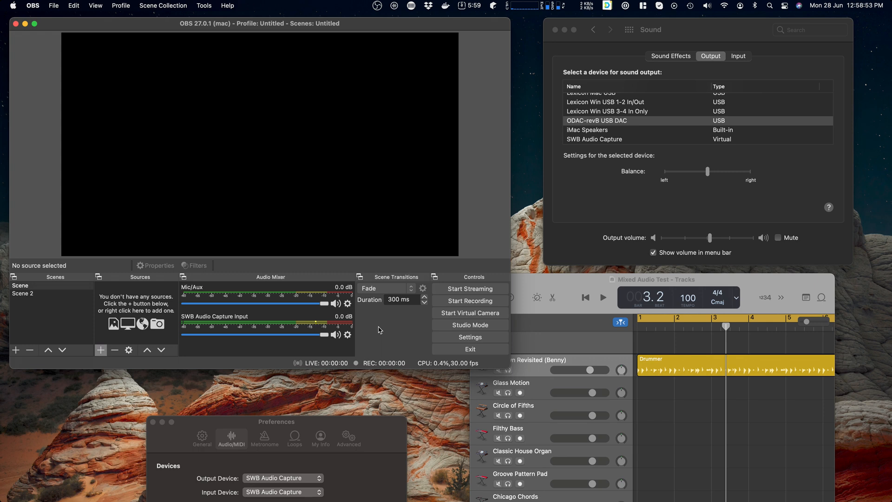
pyautogui.moveTo(376, 329)
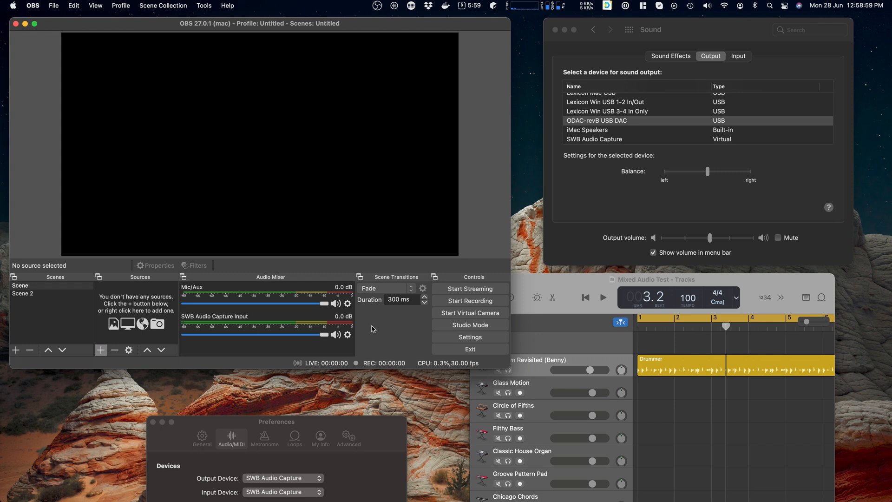